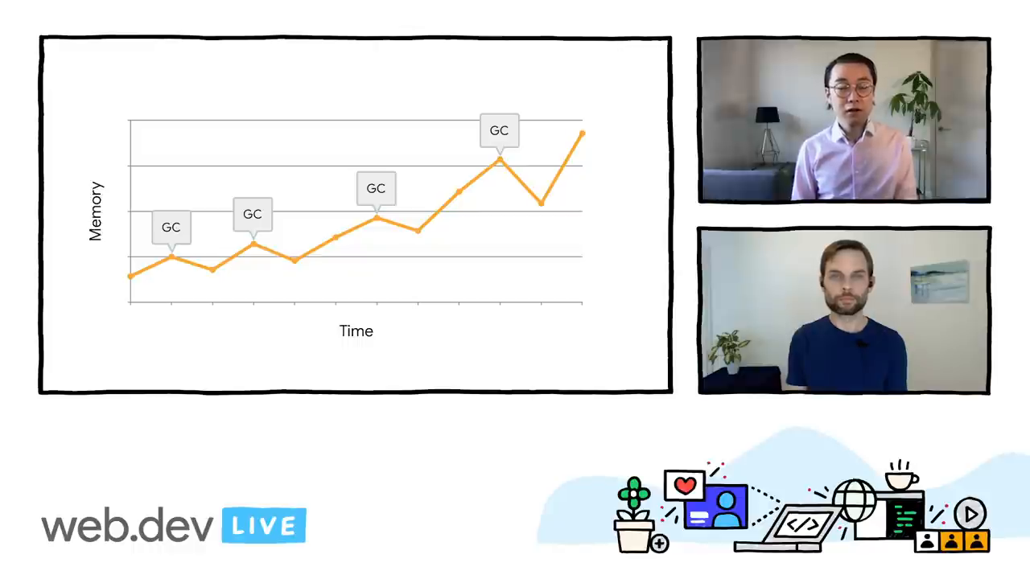
Draw a red upward-sloping arrow beneath the first half of the memory line
drag(137, 291, 374, 256)
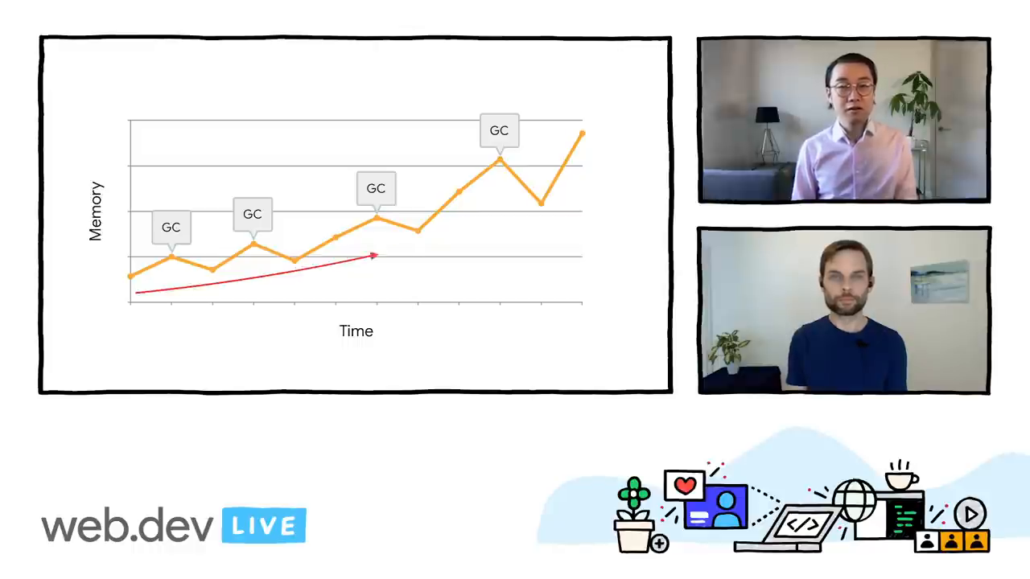